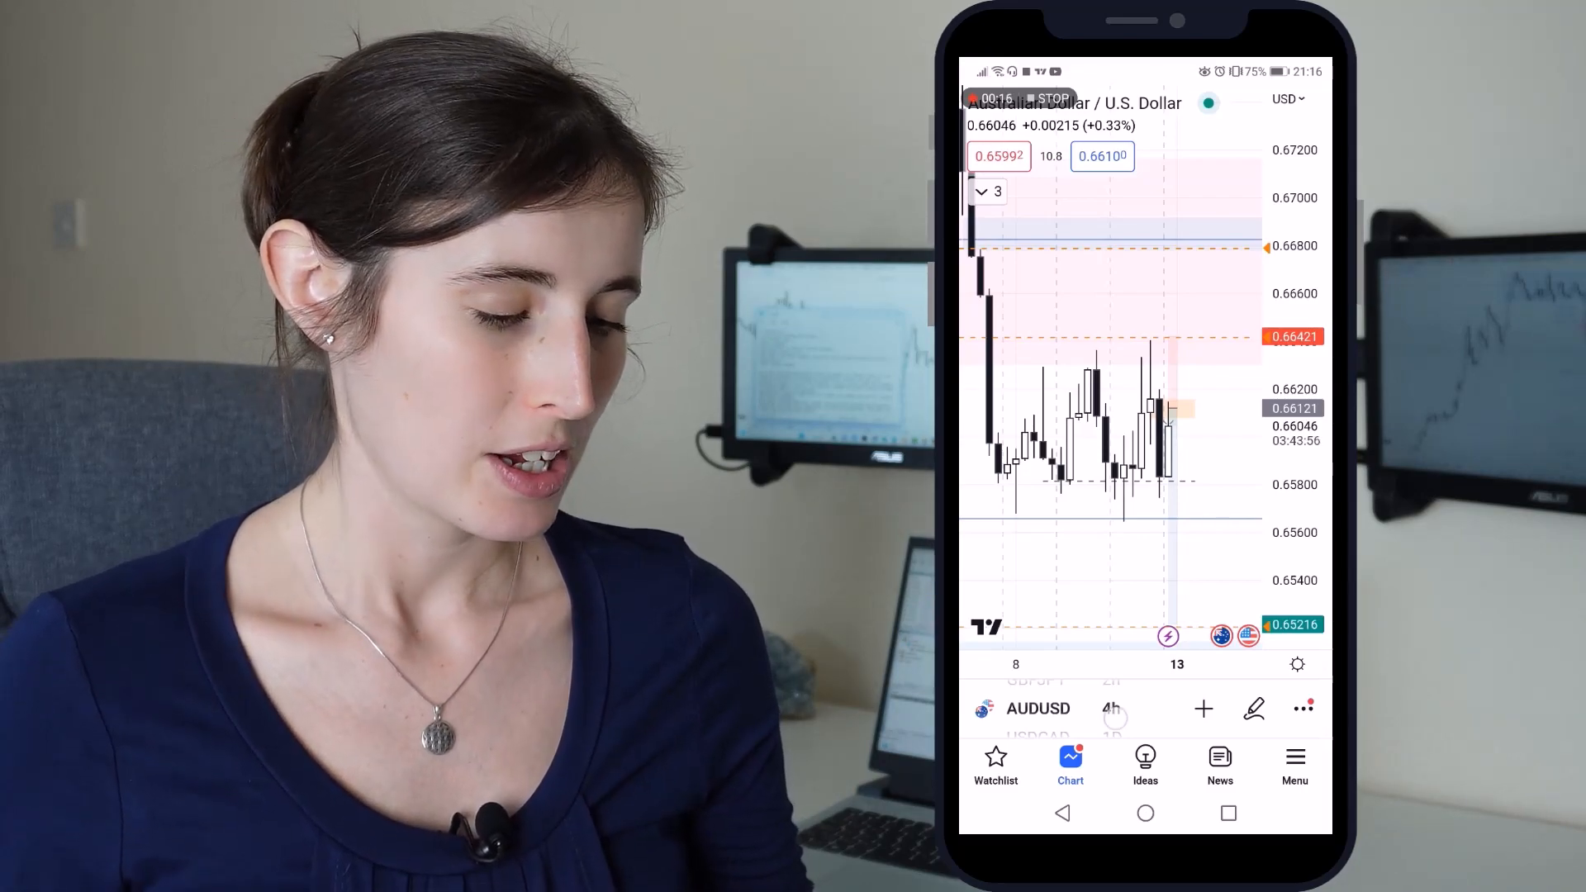
# Switch the TradingView AUDUSD chart from 4-hour to 1-hour candles via the Interval sheet.
pyautogui.click(1110, 707)
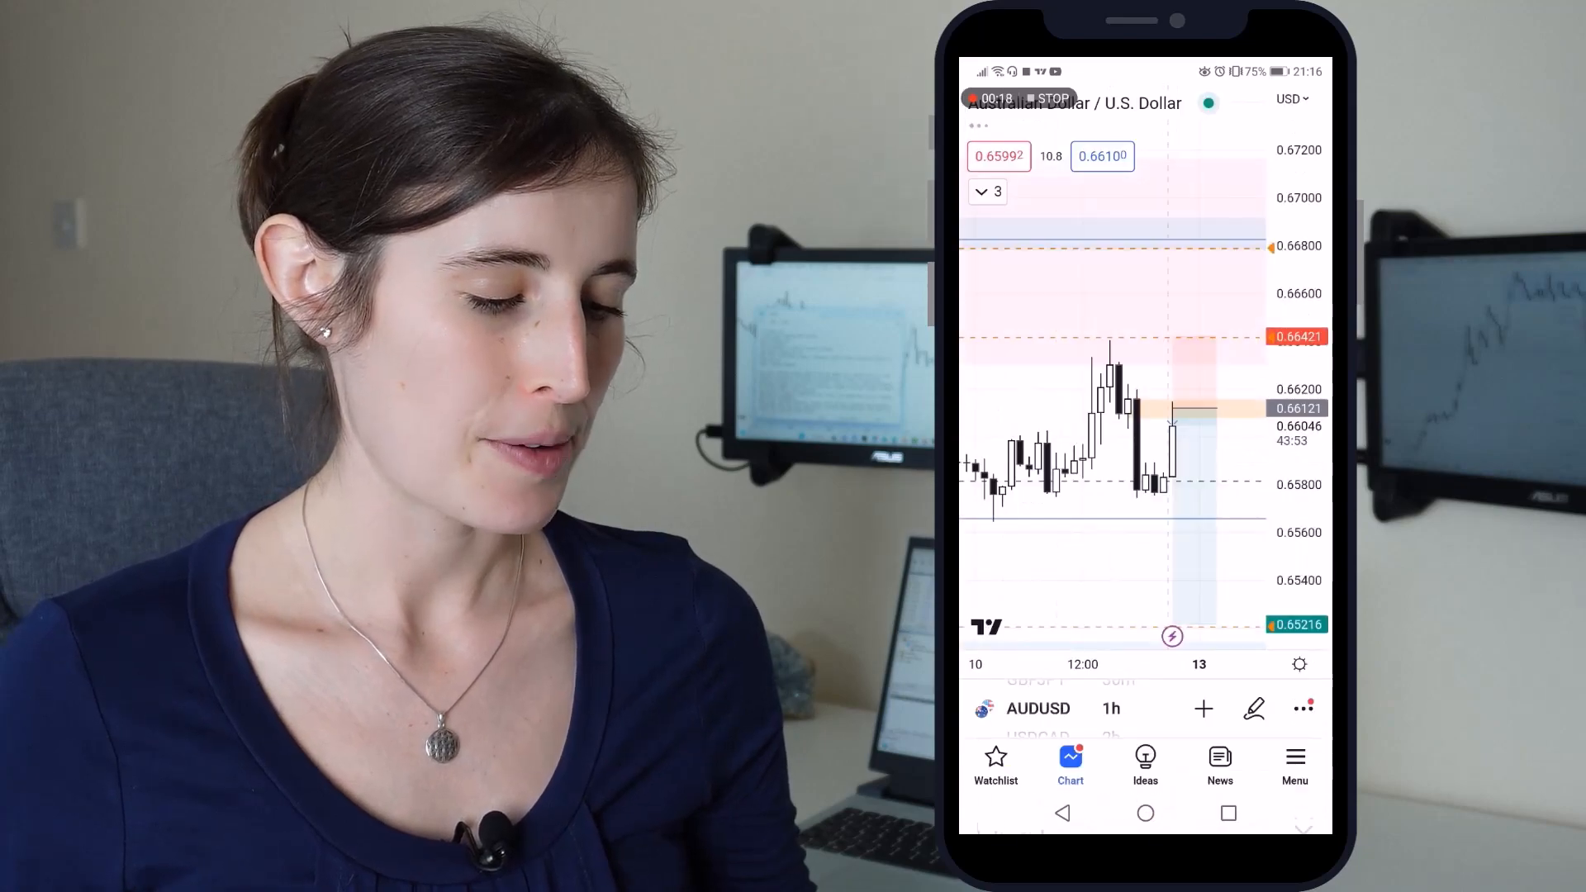
pyautogui.click(1110, 708)
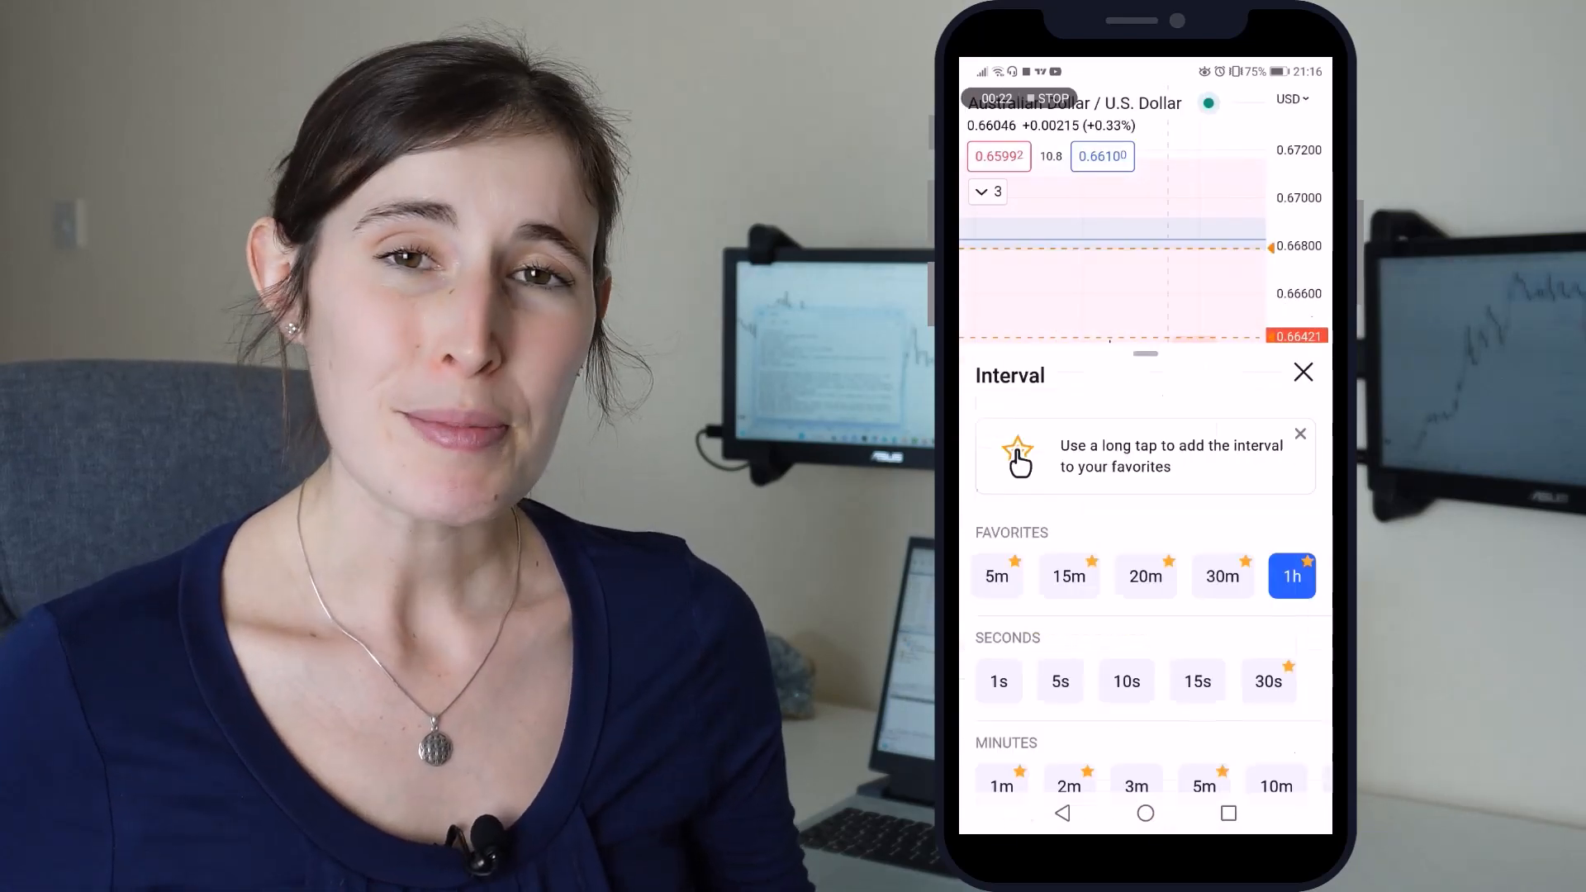
pyautogui.click(1068, 576)
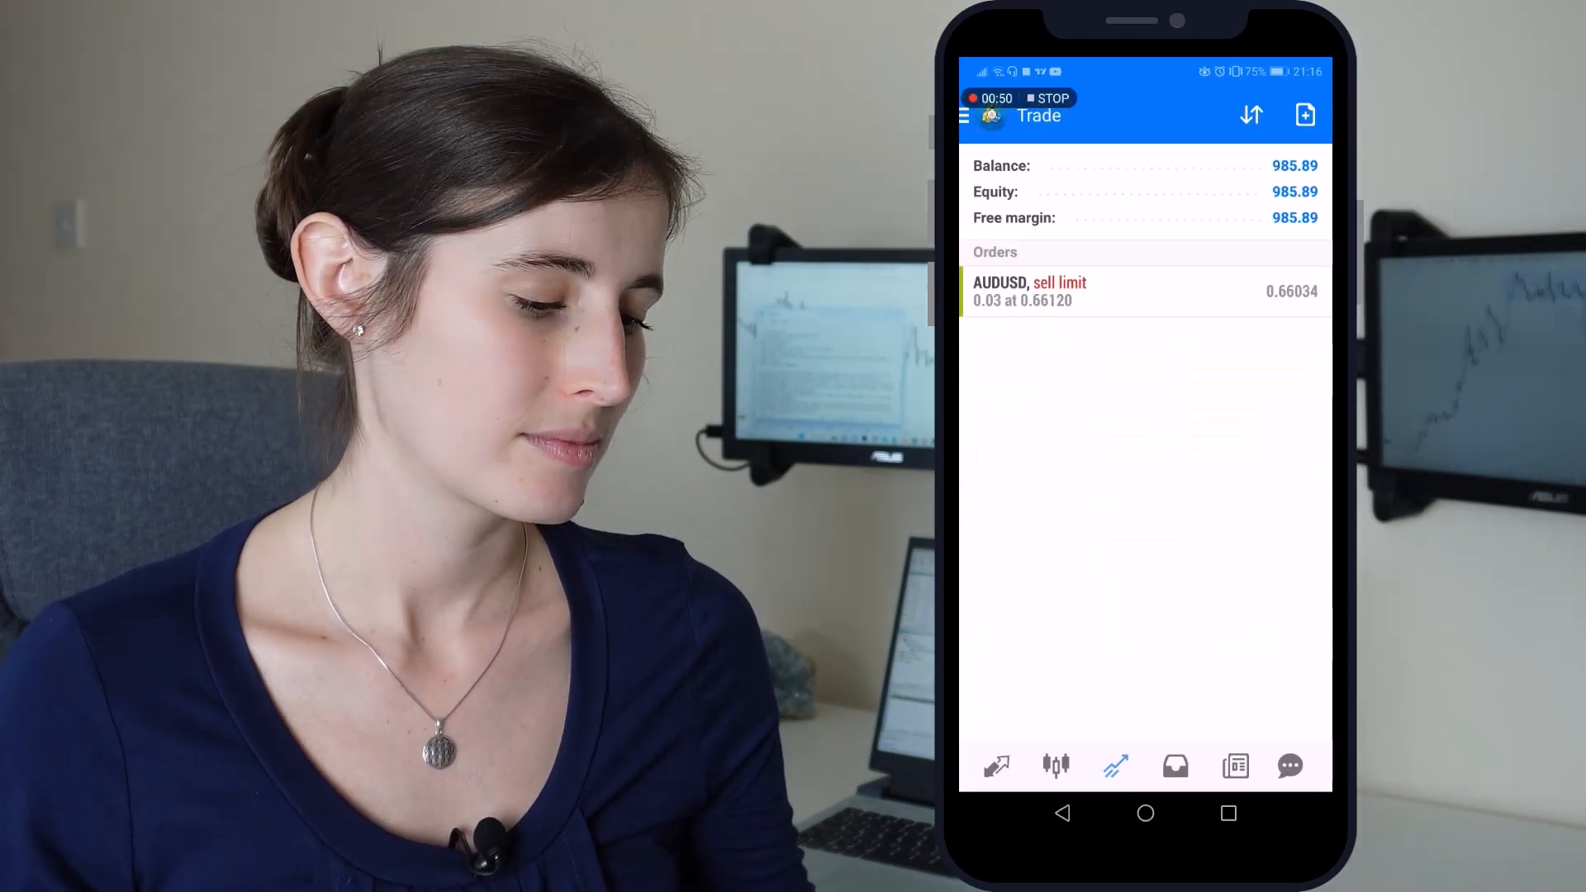
# Show the MT4 Quotes list and scroll through spreads for AUDUSD, USDZAR and USDTRY.
pyautogui.click(995, 766)
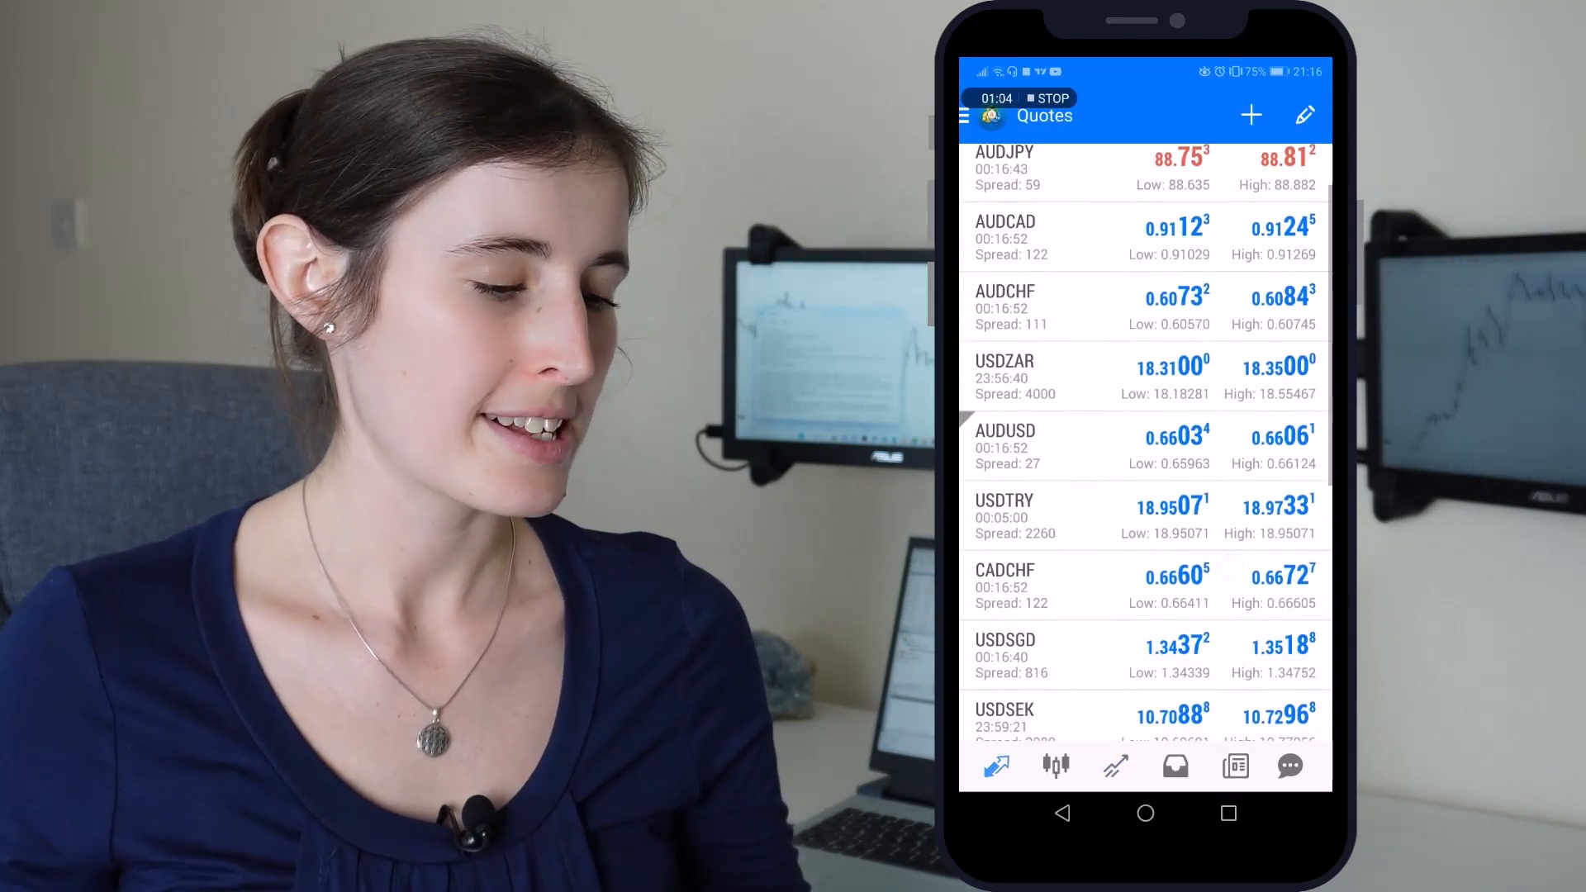
pyautogui.scroll(3)
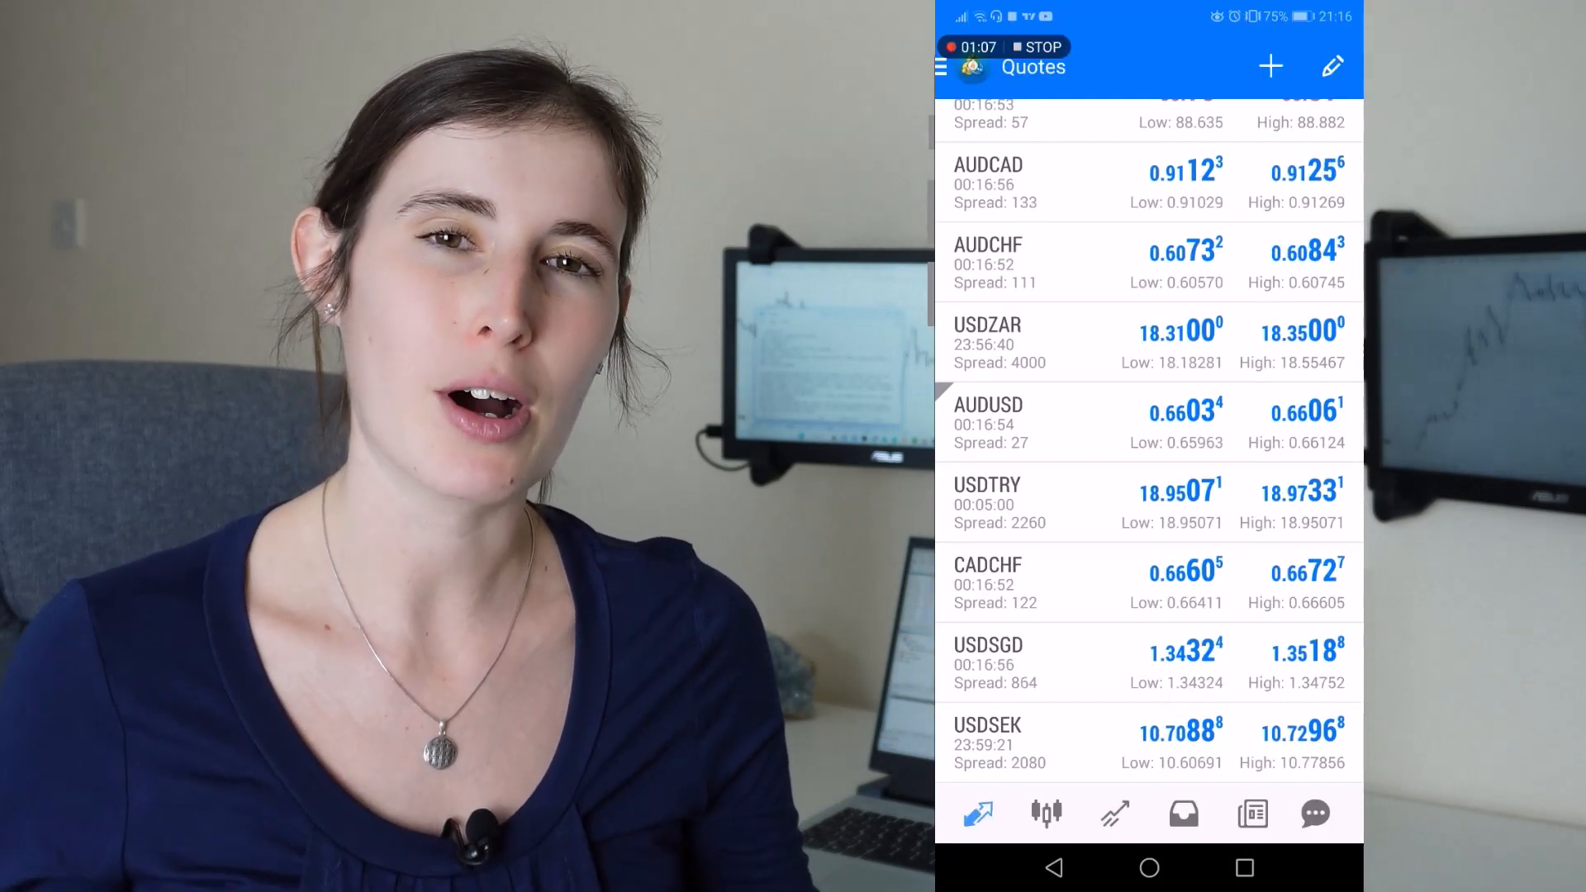
pyautogui.click(1114, 813)
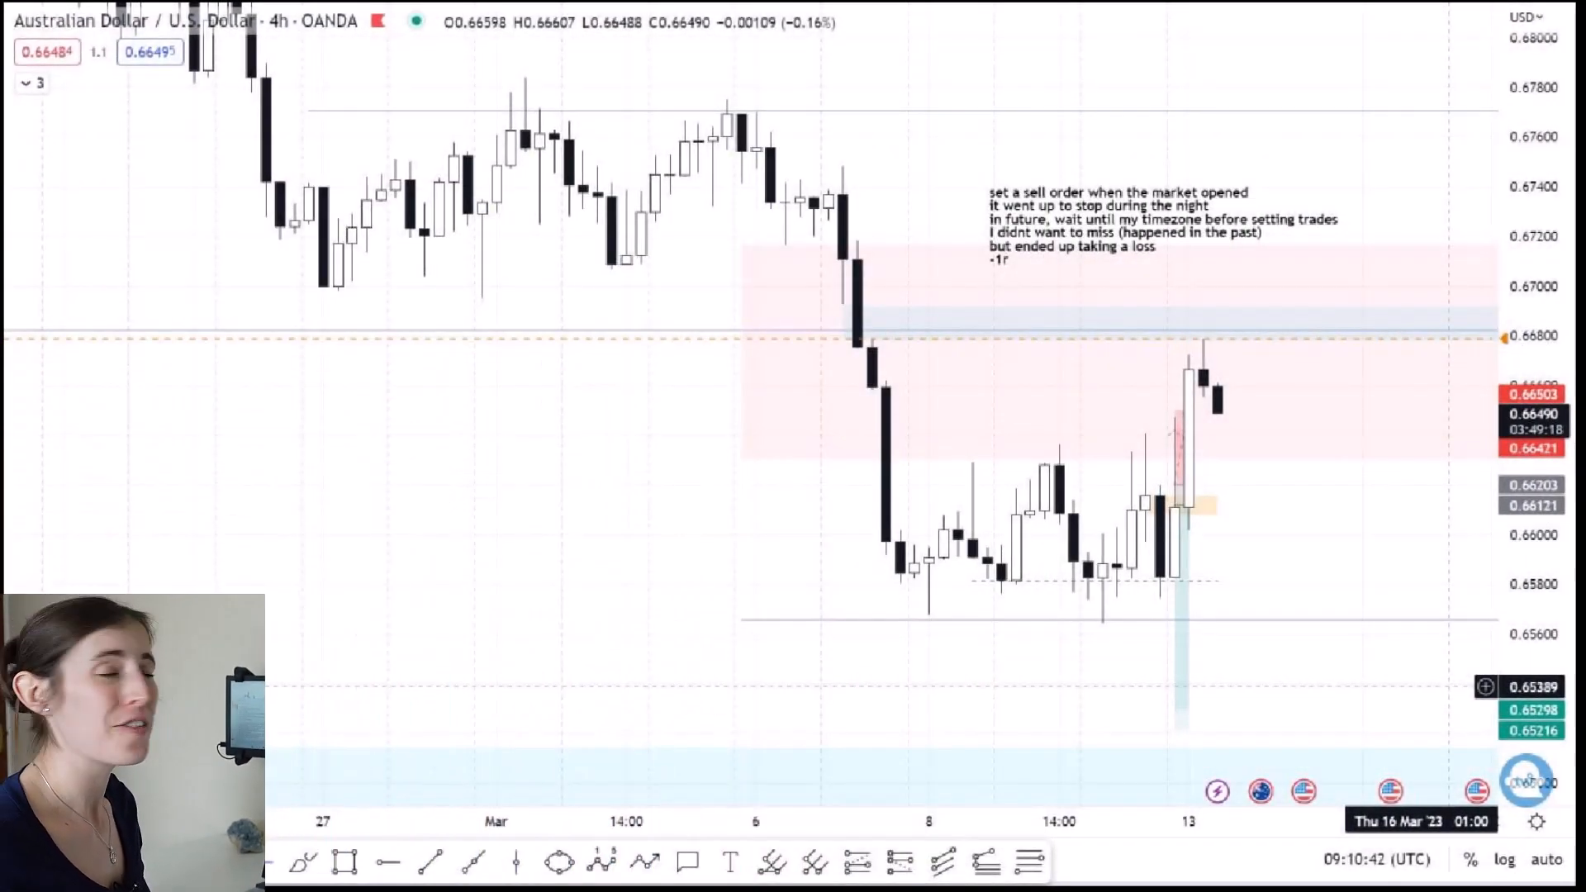
pyautogui.moveTo(1252, 556)
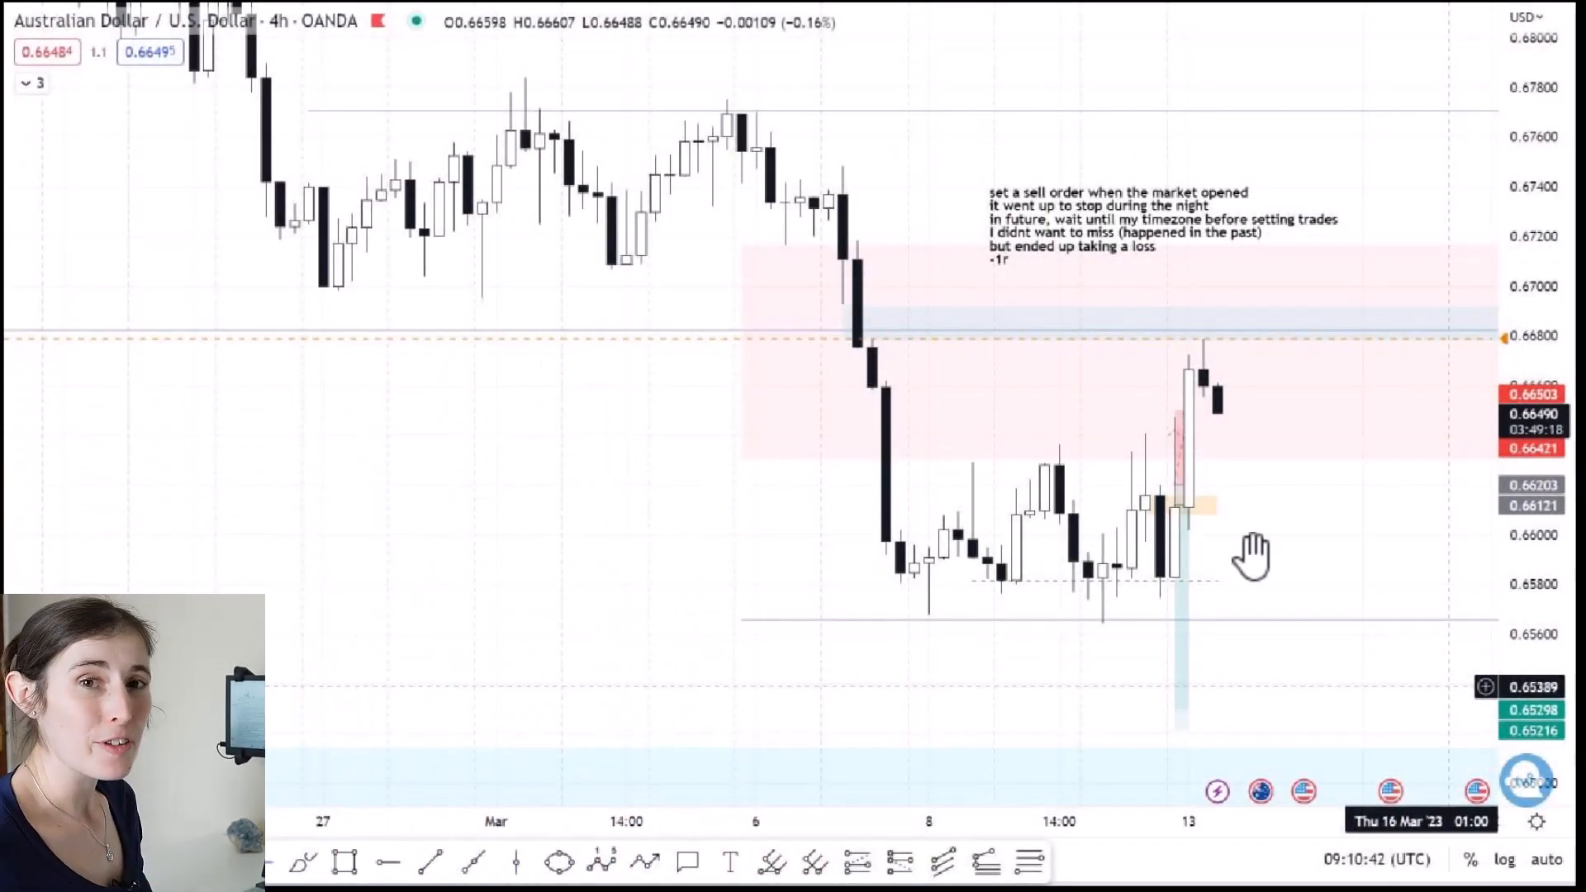
pyautogui.moveTo(1203, 369)
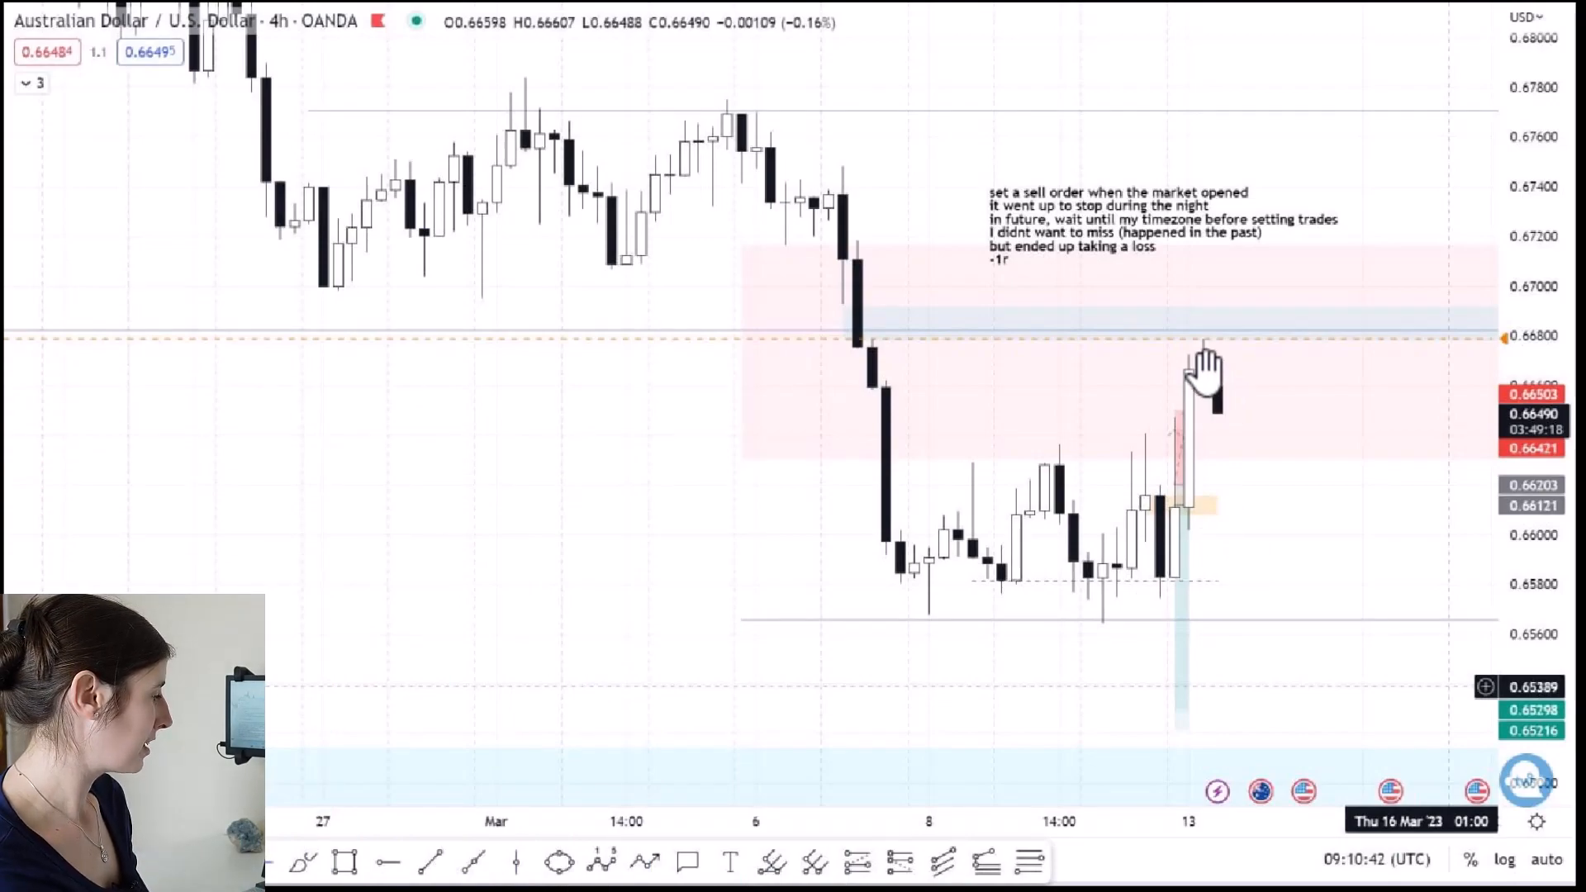
pyautogui.moveTo(1253, 348)
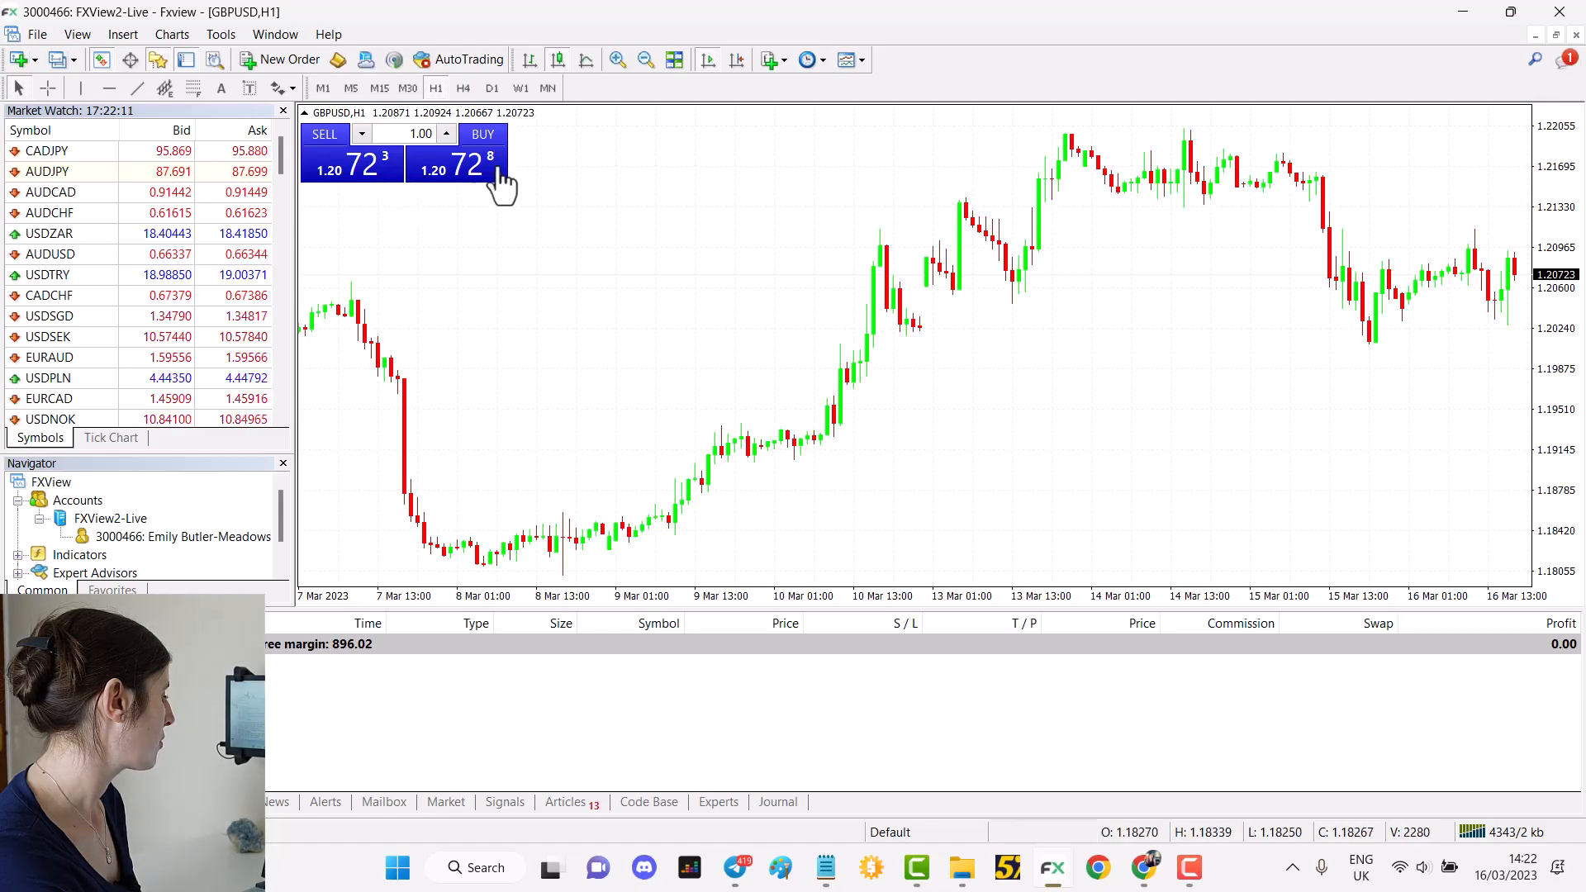
pyautogui.moveTo(526, 190)
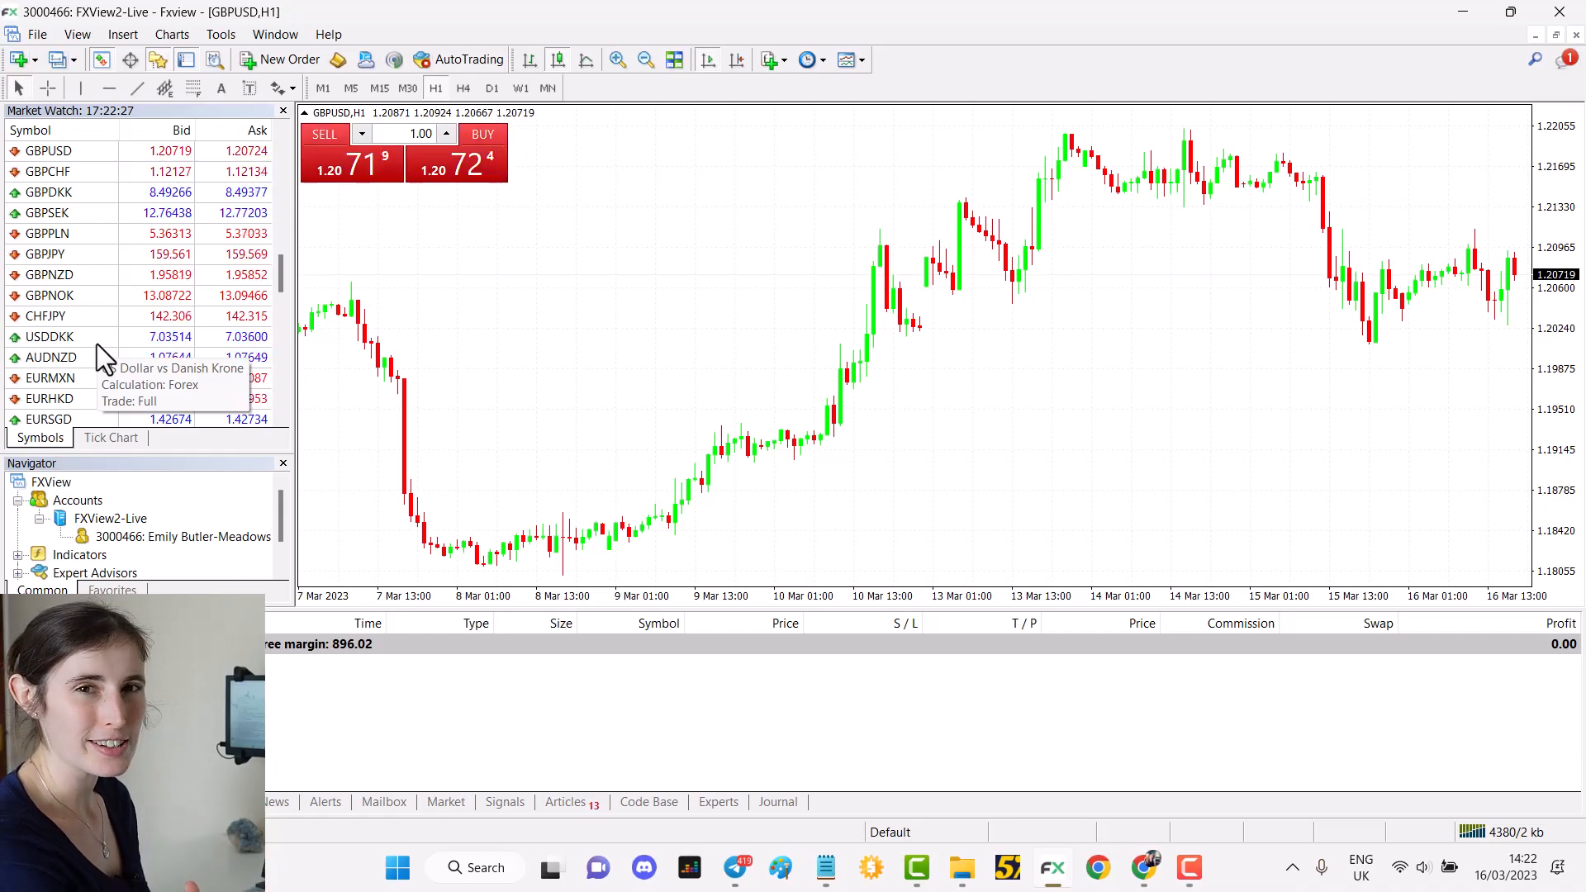
pyautogui.scroll(-3)
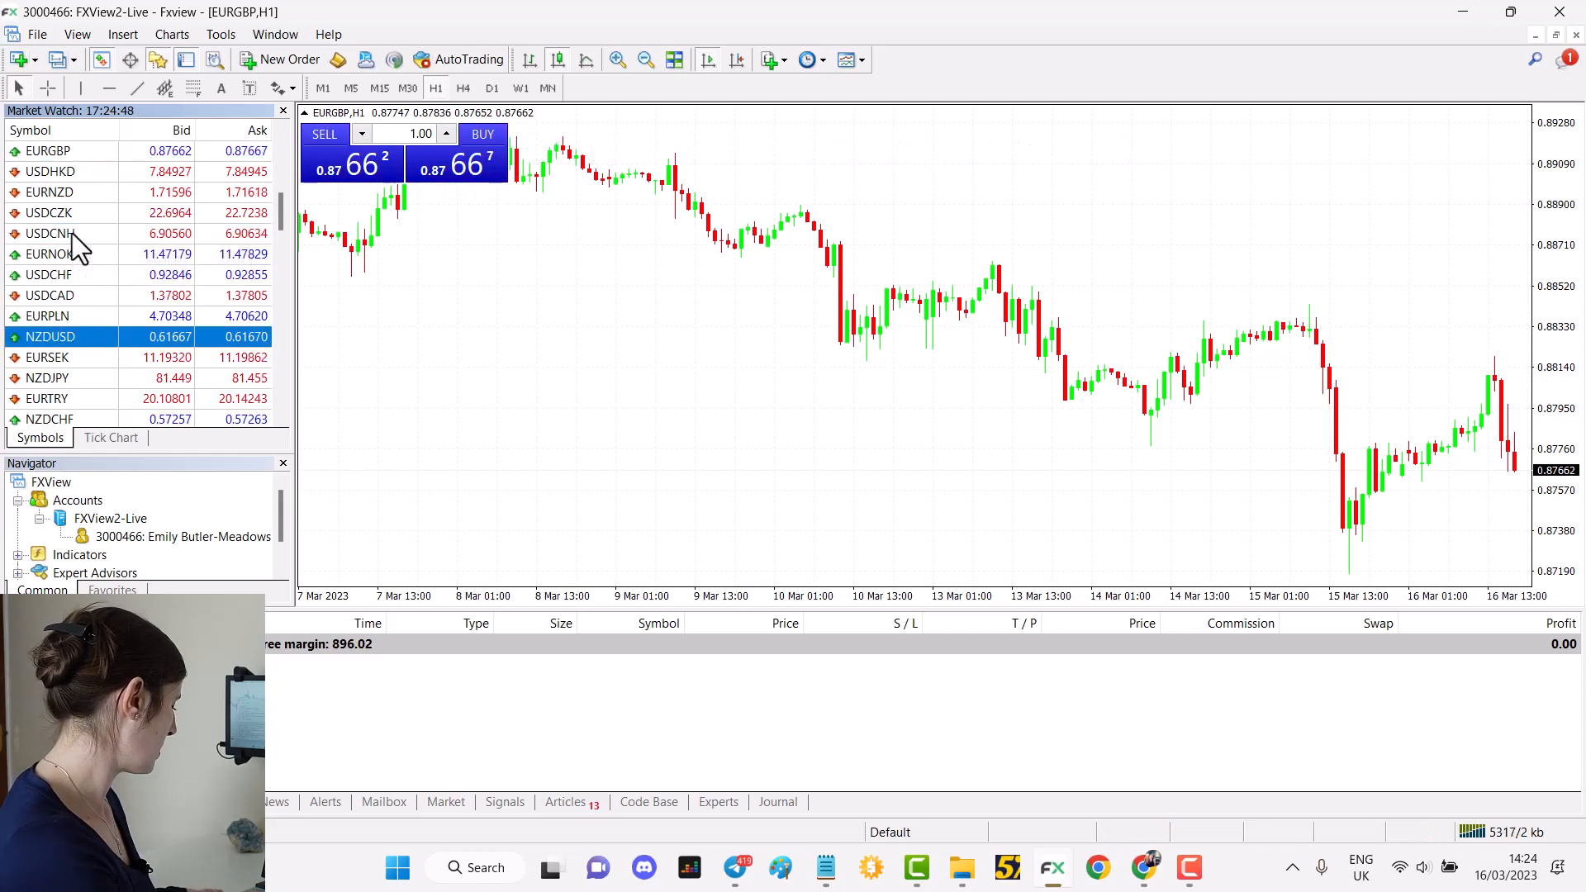
# Select the NZDJPY row in Market Watch to compare its bid/ask prices.
pyautogui.click(50, 377)
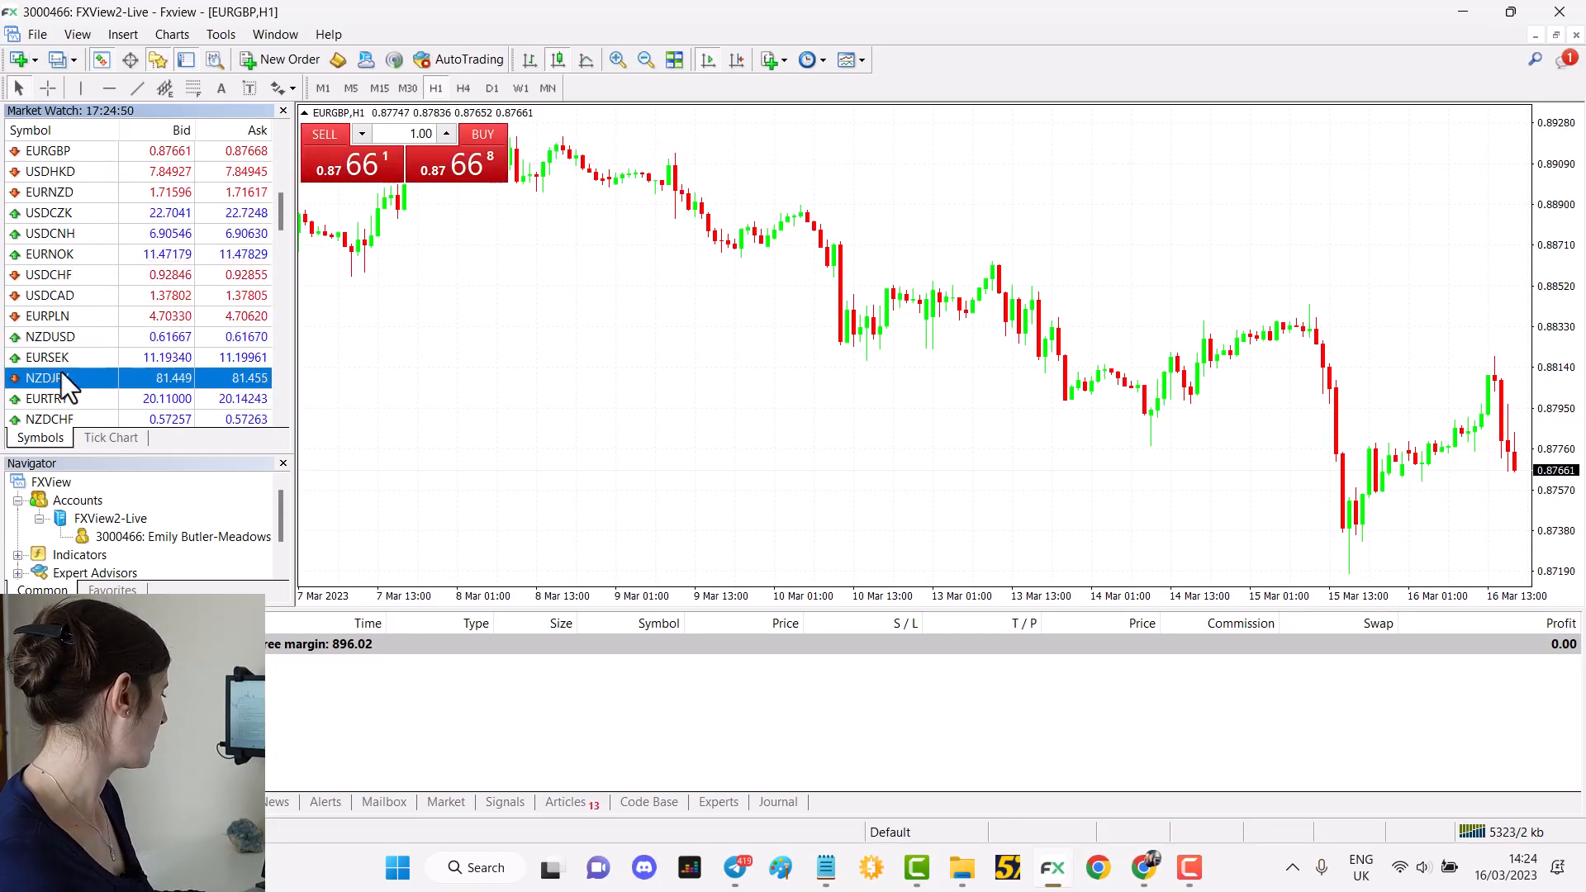